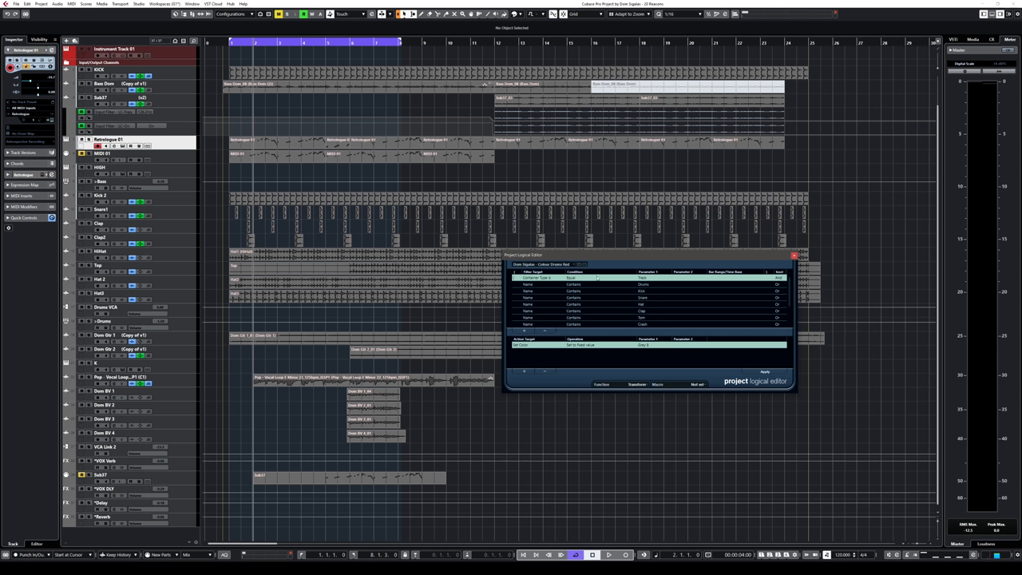
pyautogui.moveTo(641, 299)
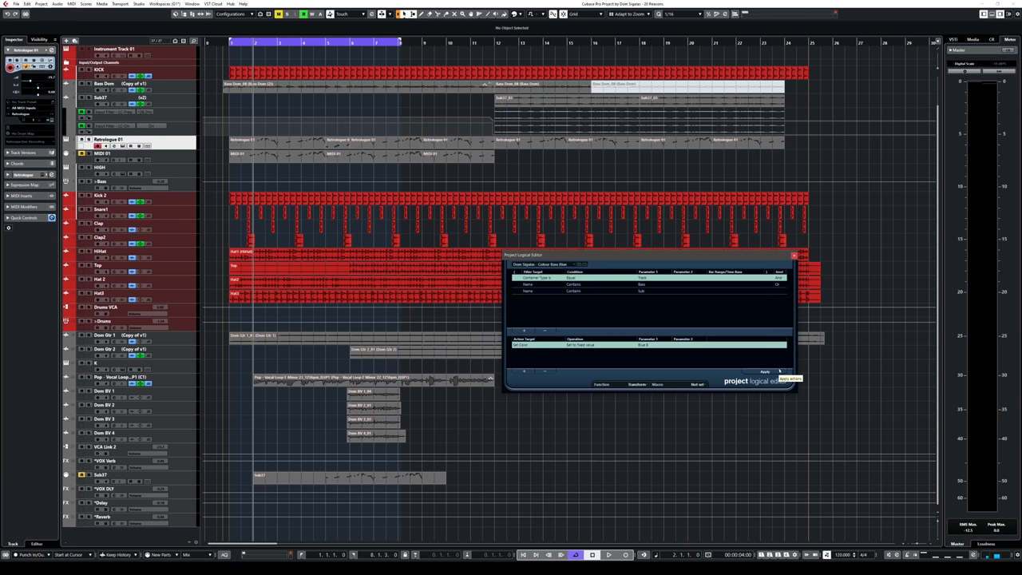
# Apply the bass-blue and guitar-green colour presets to their tracks and parts.
pyautogui.click(535, 265)
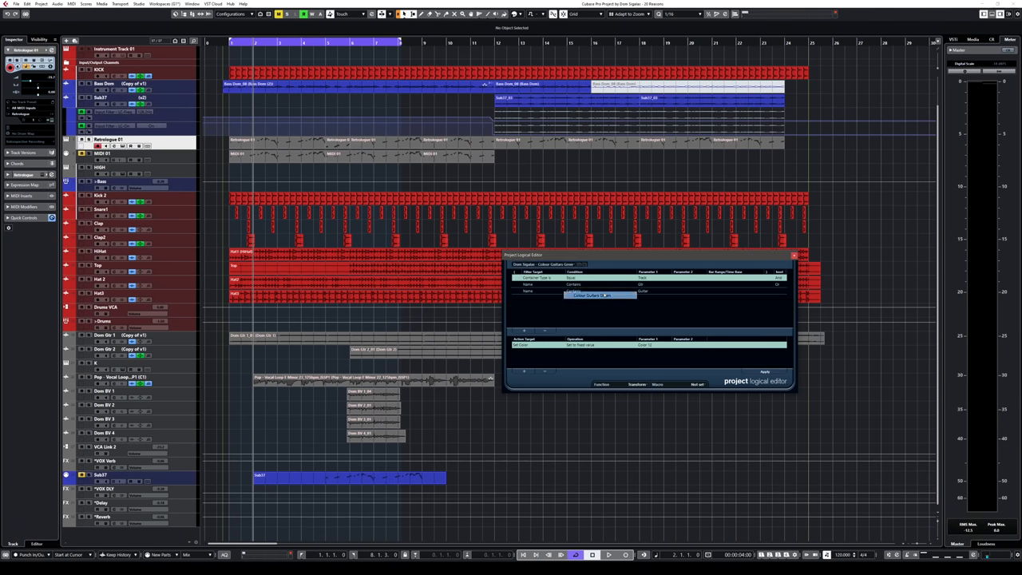
pyautogui.click(763, 372)
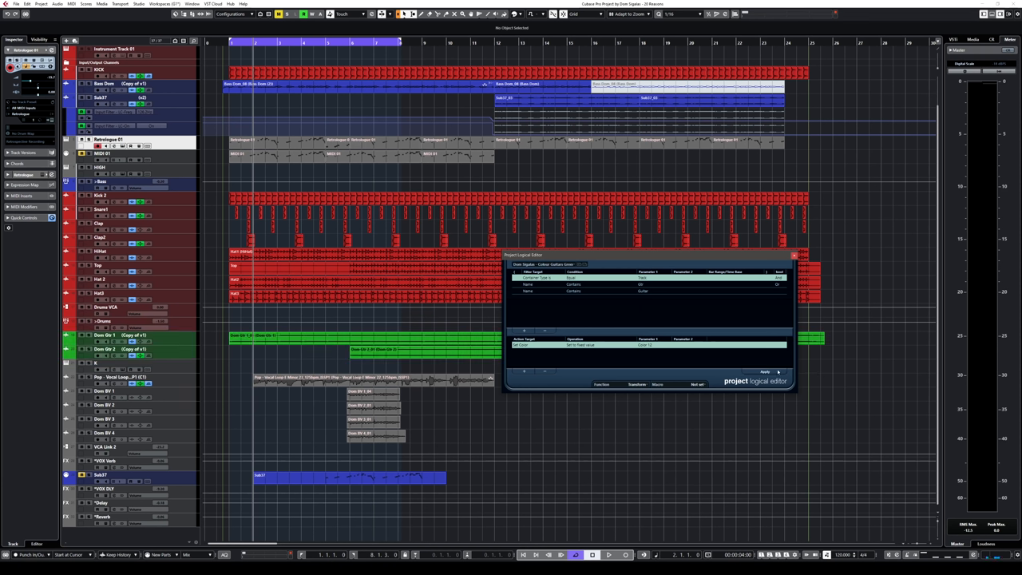